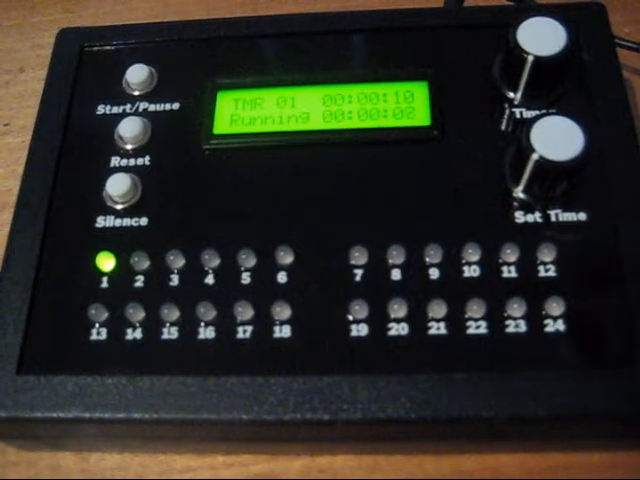
click(134, 79)
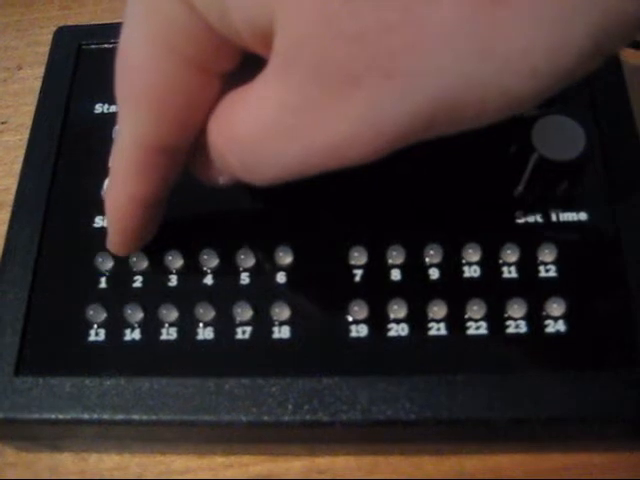
click(118, 78)
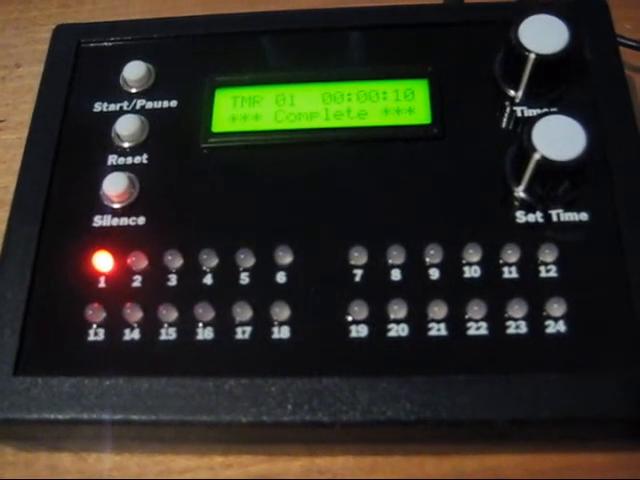
click(132, 75)
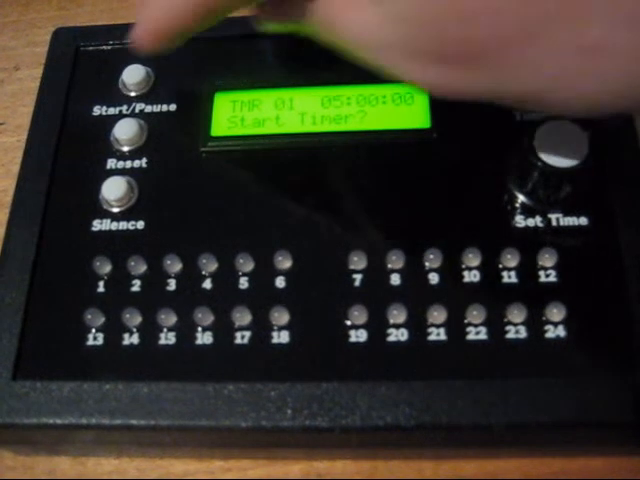
click(133, 76)
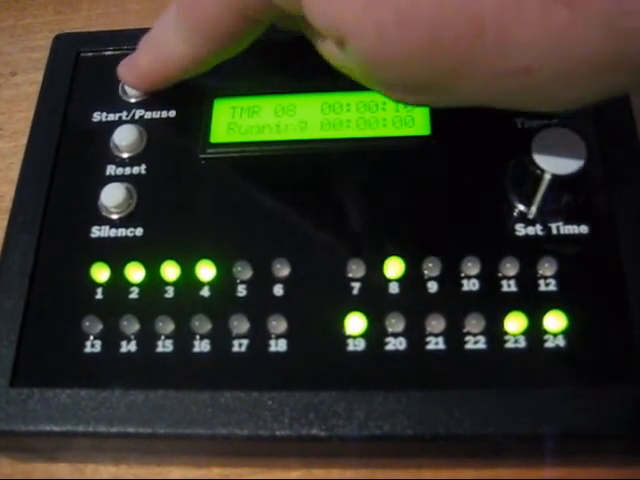
click(130, 85)
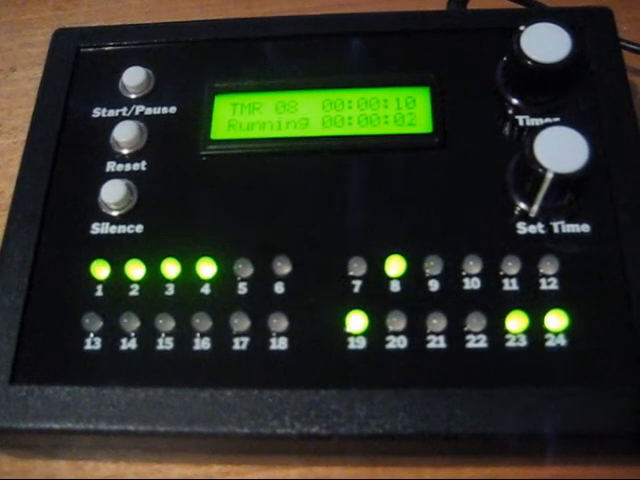